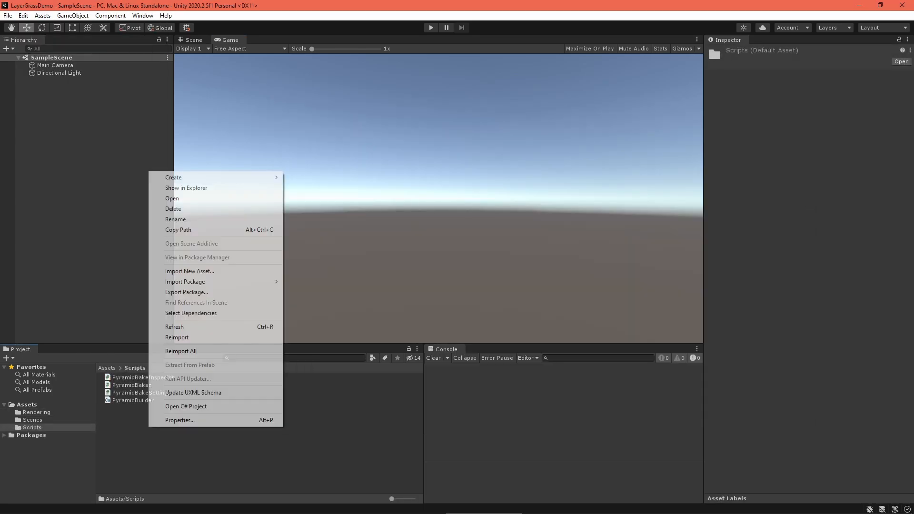
mouse_move(173, 177)
text(Editor)
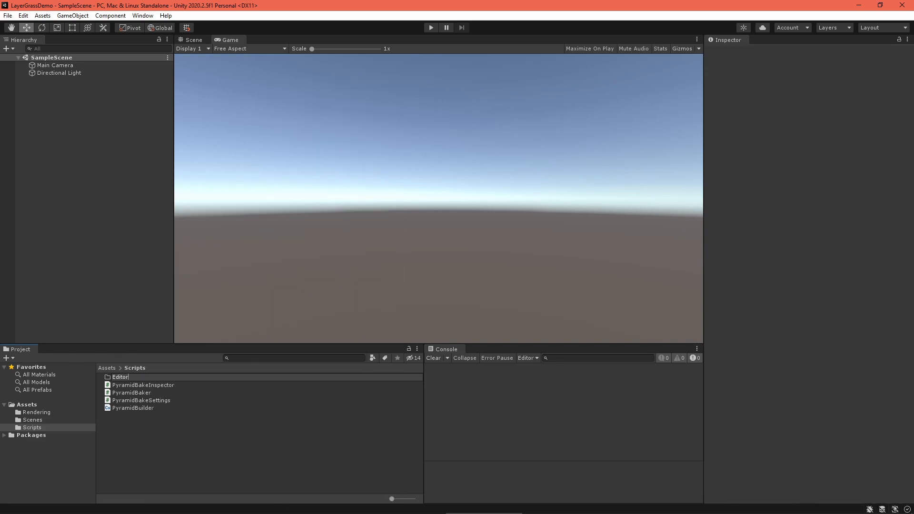
- Name the new folder Editor and move the Pyramid bake scripts into it
click(143, 385)
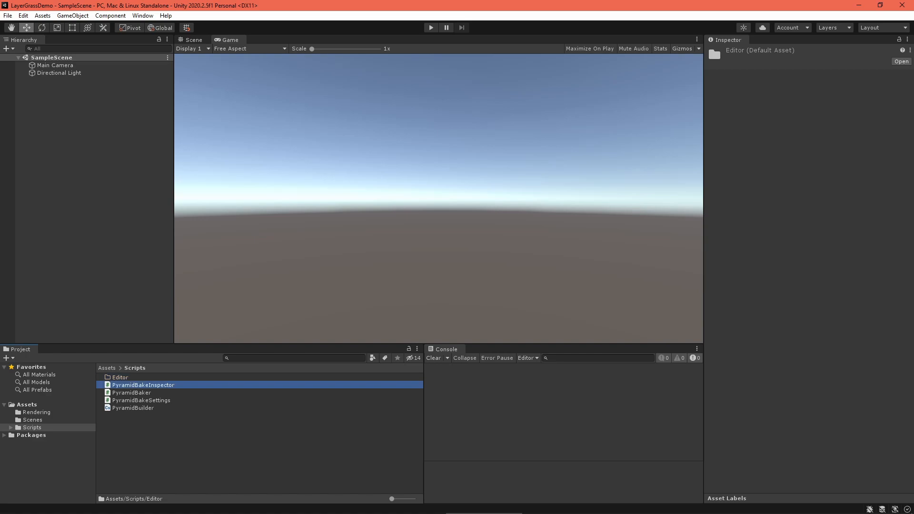
click(119, 377)
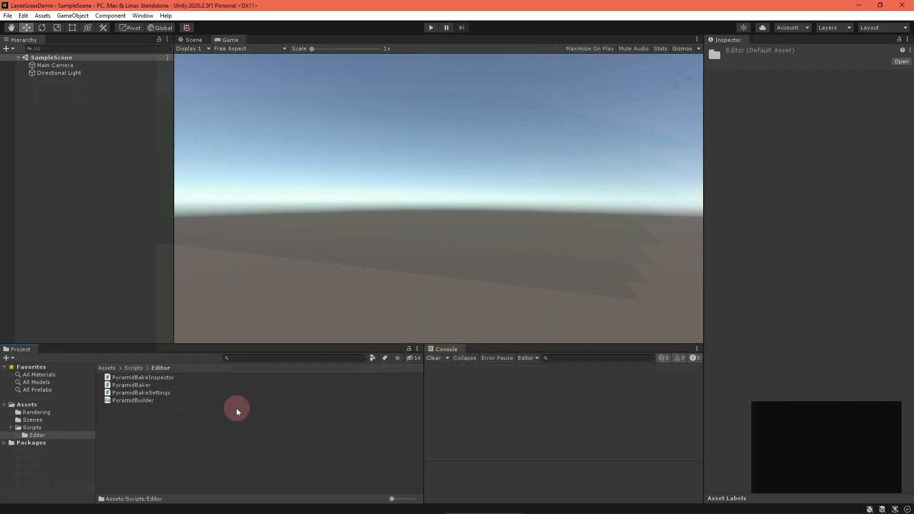
- Rename the four scripts to LayerGrassBakeInspector, LayerGrassBaker, LayerGrassBakeSettings and LayerGrassMeshBuilder
click(143, 377)
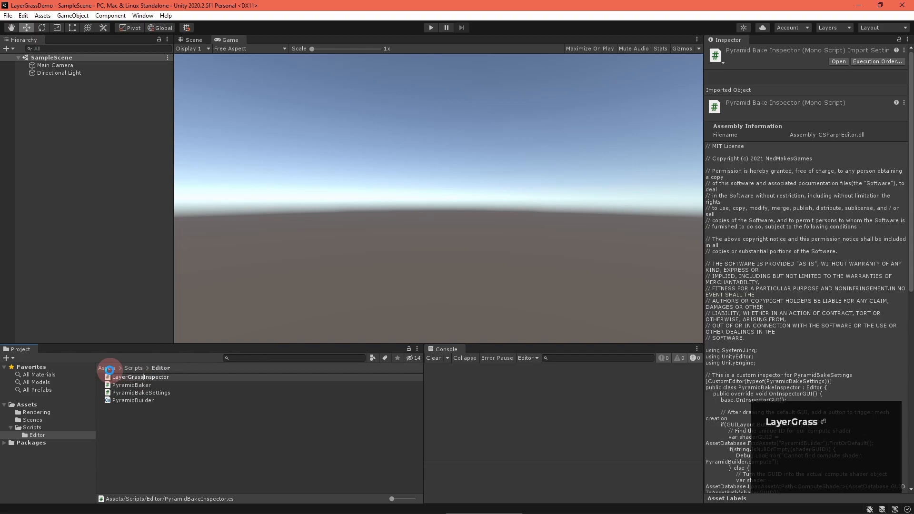
click(132, 384)
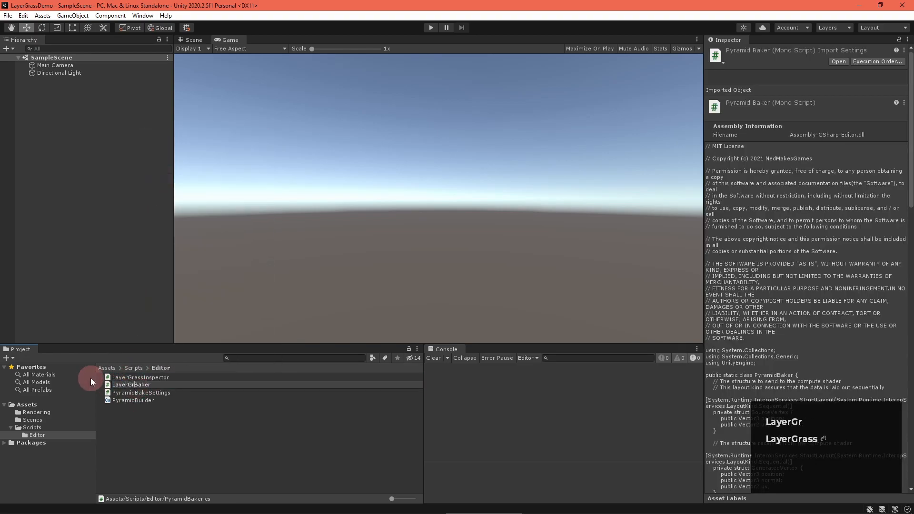
click(140, 393)
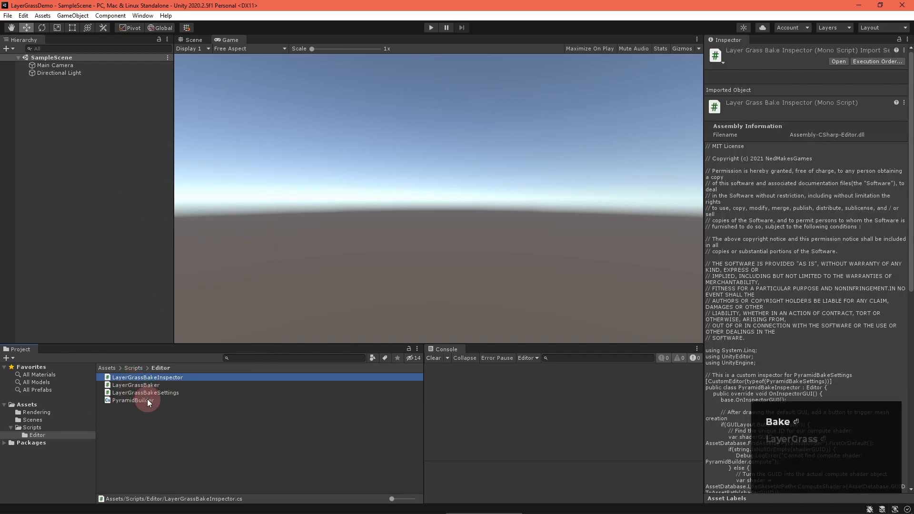
click(143, 400)
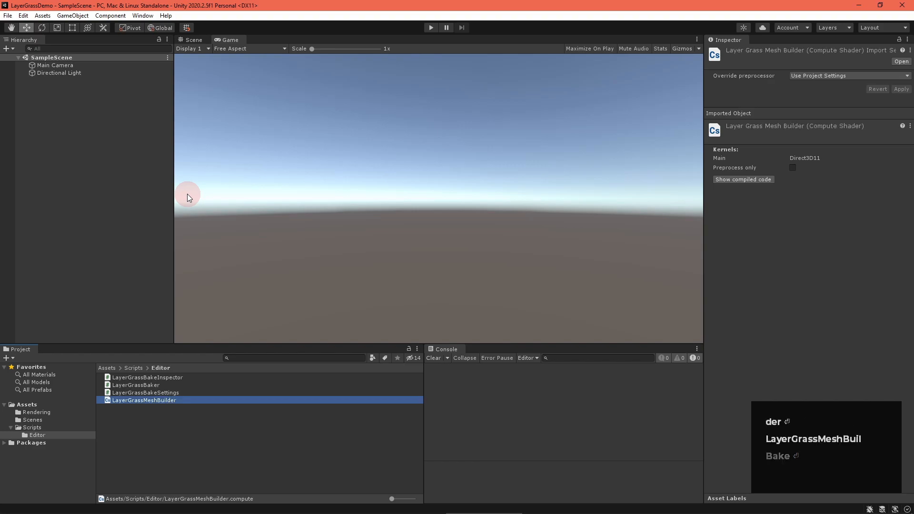
- In LayerGrassMeshBuilder.compute, add float3 normalOS to the source vertex and a float4x4 _NormalTransform parameter
double_click(144, 400)
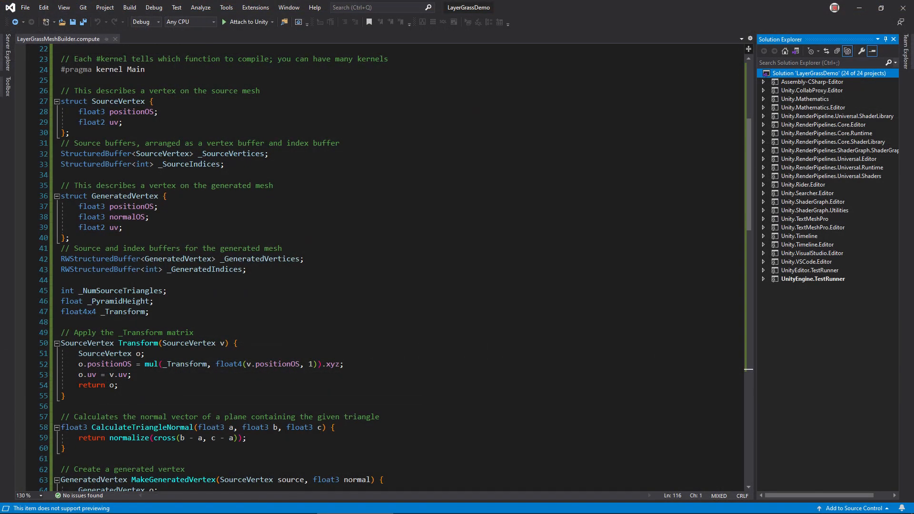
text(float3 normalOS;)
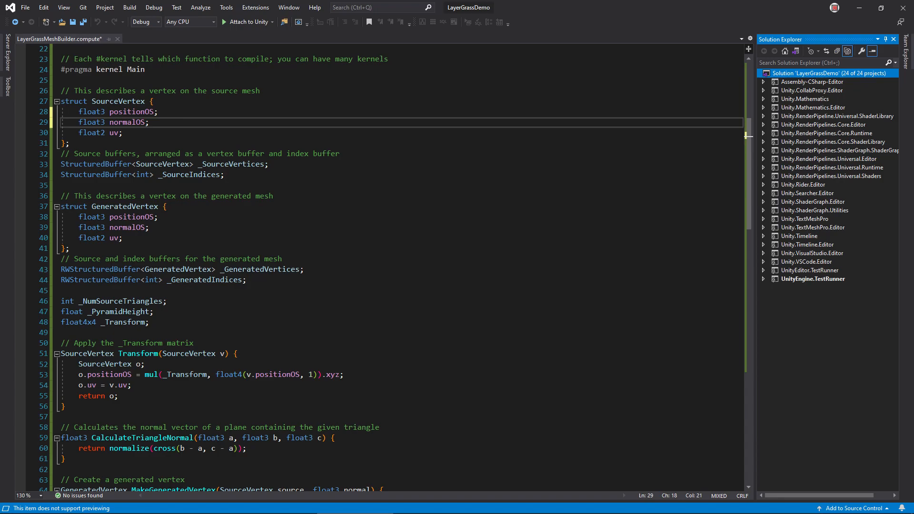
text(float4x4 _NormalTransform; // normal vectors require a different transform matrix)
text(int sourceTriStart = id.x * 3;)
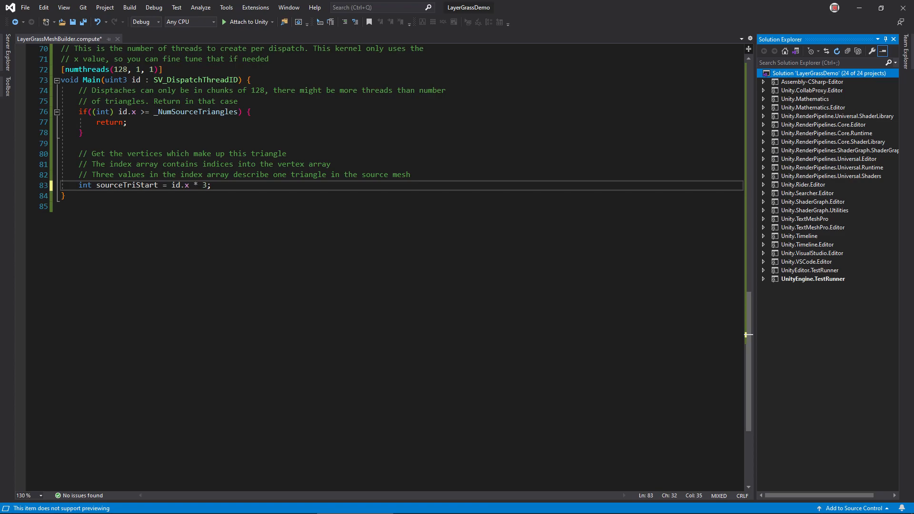
- Declare SourceVertex vertices[3] and an [unroll] loop transforming each source vertex in Main
text(SourceVertex vertices[3];)
text(vertices[i] = Transform(_SourceVertices[_SourceIndices[sourceTriStart + i]]);)
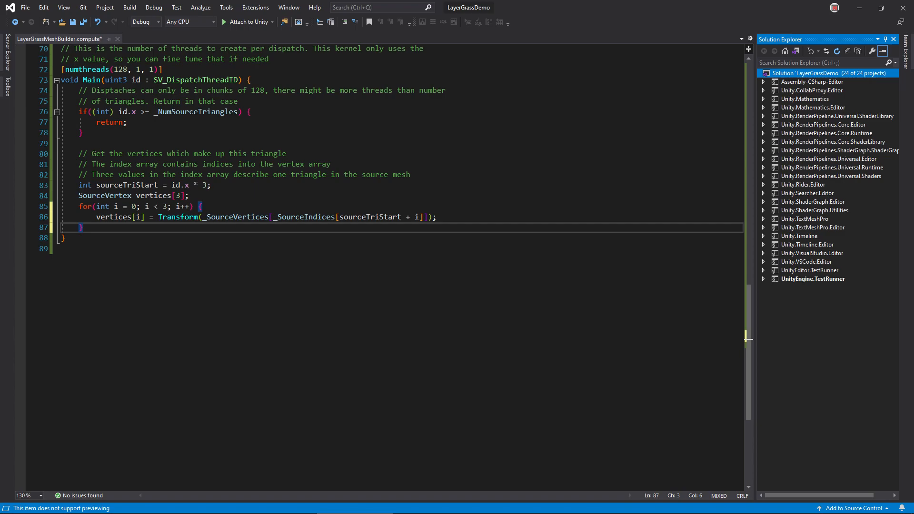
text([unroll] // Since this loop has constant iterations, let's tell the compiler to unroll it, speeding things up)
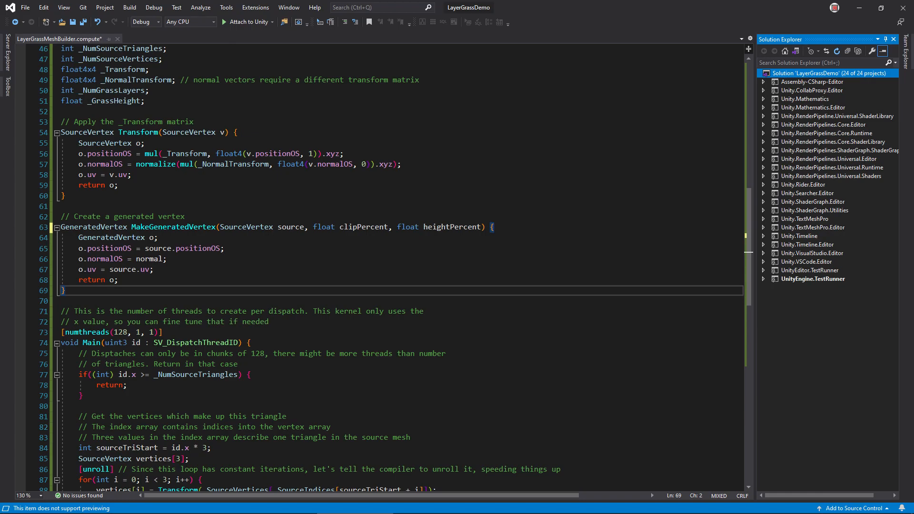
- Offset positionOS by normalOS * heightPercent * _GrassHeight and pass the normal through, adding layer settings
text(+ source.normalOS * (heightPercent * _GrassHeight))
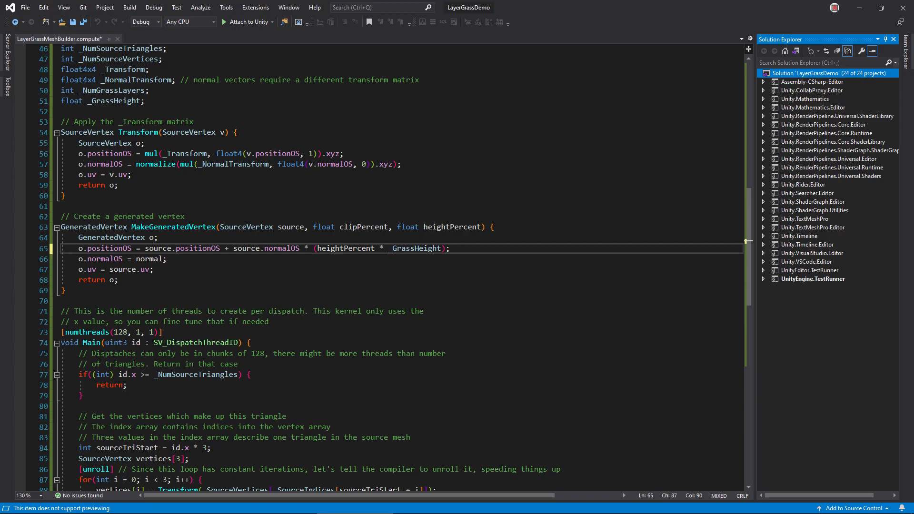
text(source.normalOS)
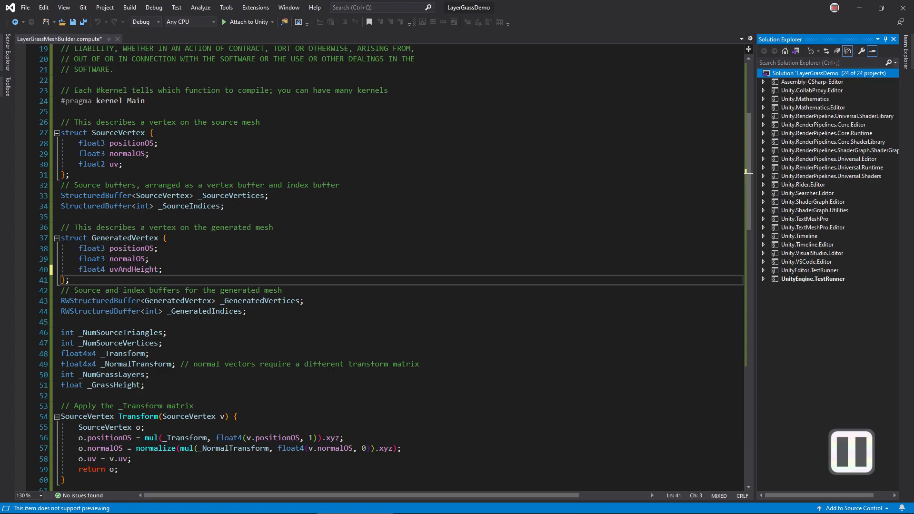
scroll(down, 3)
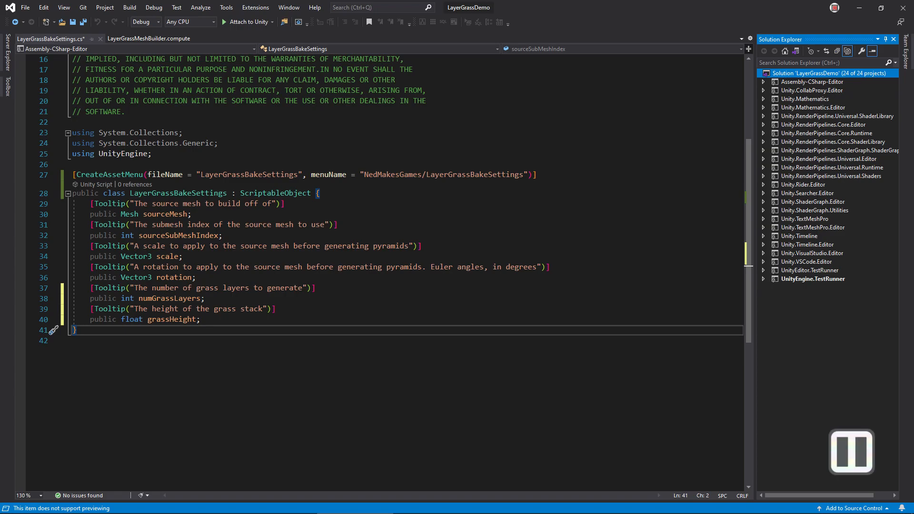
click(41, 38)
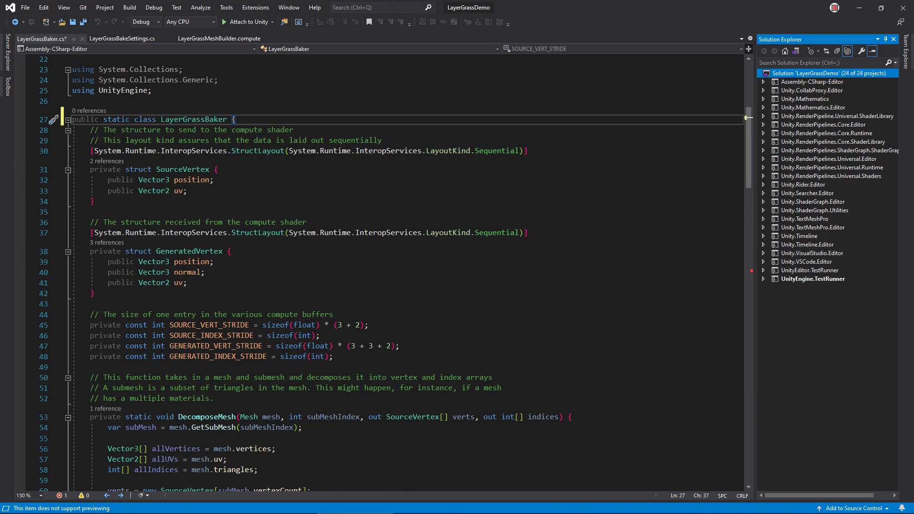
- Add a Vector3 normal to the baker's vertex and set transform, height and count parameters on the compute shader
text(public Vector3 normal;)
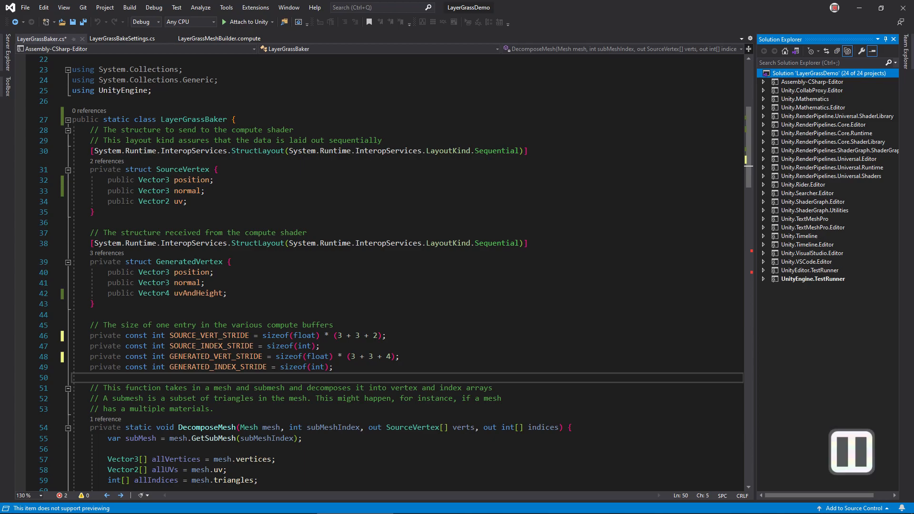
scroll(down, 3)
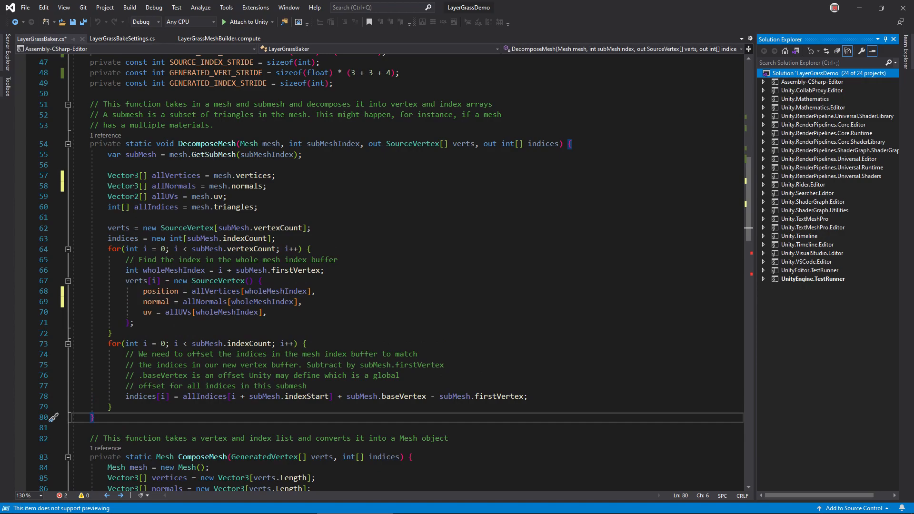
scroll(down, 3)
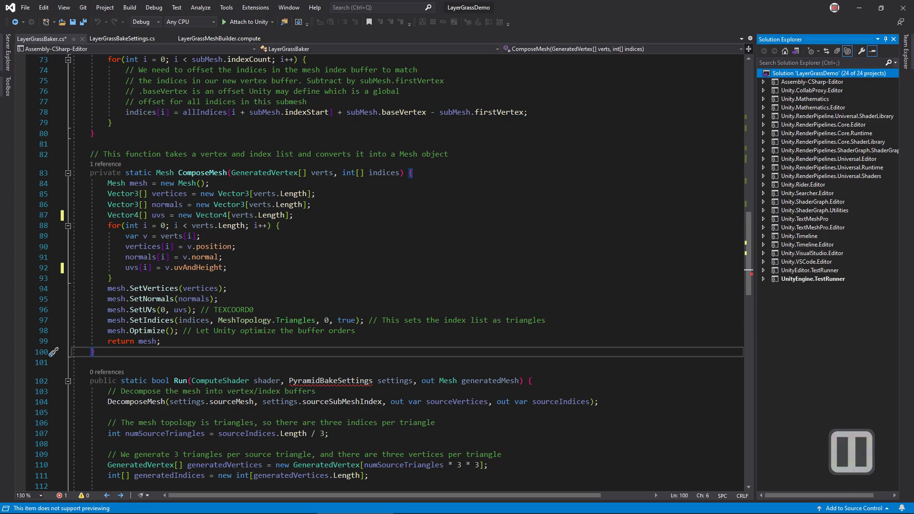
scroll(down, 3)
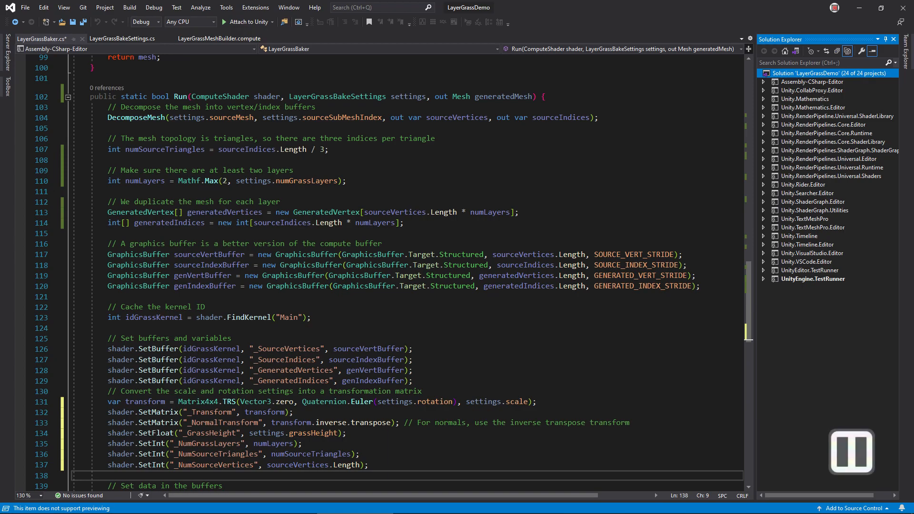
click(47, 38)
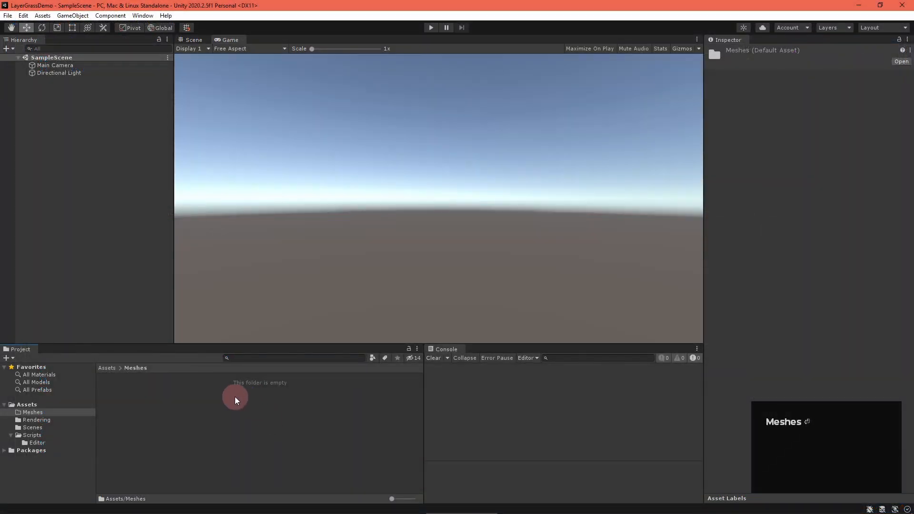
- Create a LayerGrassBakeSettings asset in Meshes with Plane mesh, scale 1,1,1 and 8 grass layers
right_click(235, 401)
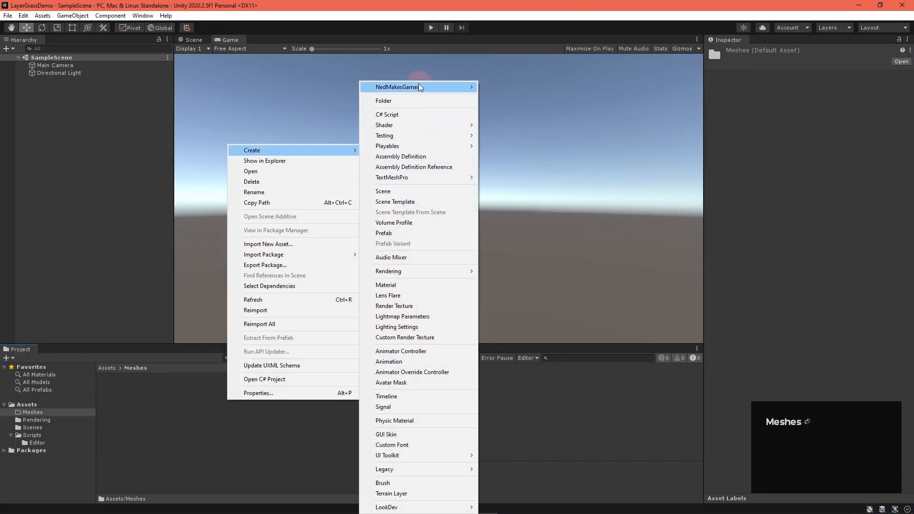
click(396, 86)
text(1)
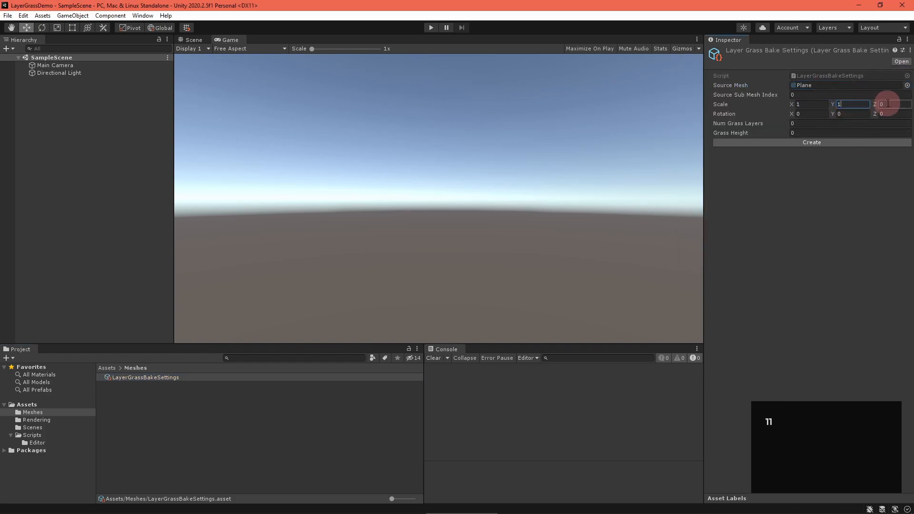
click(850, 123)
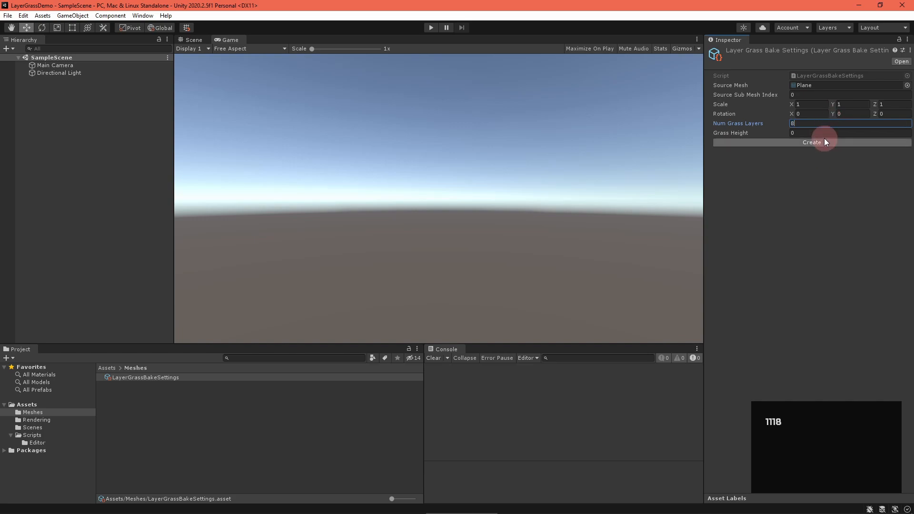
click(845, 132)
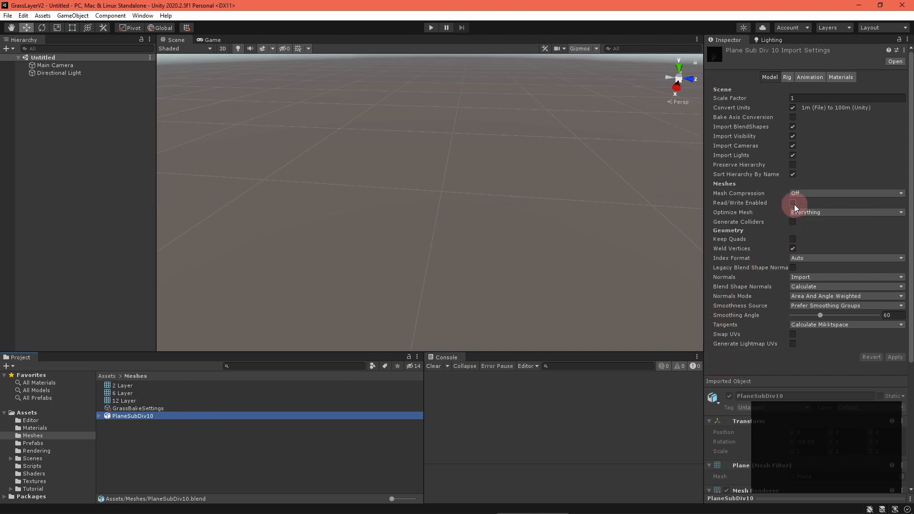
- Bake the mesh with Create and overwrite the existing LayerGrass.asset
click(792, 202)
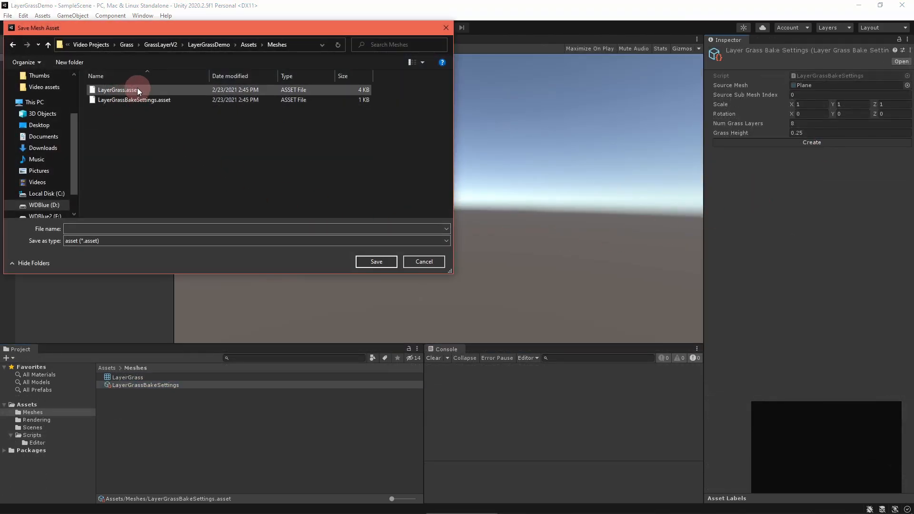
click(376, 260)
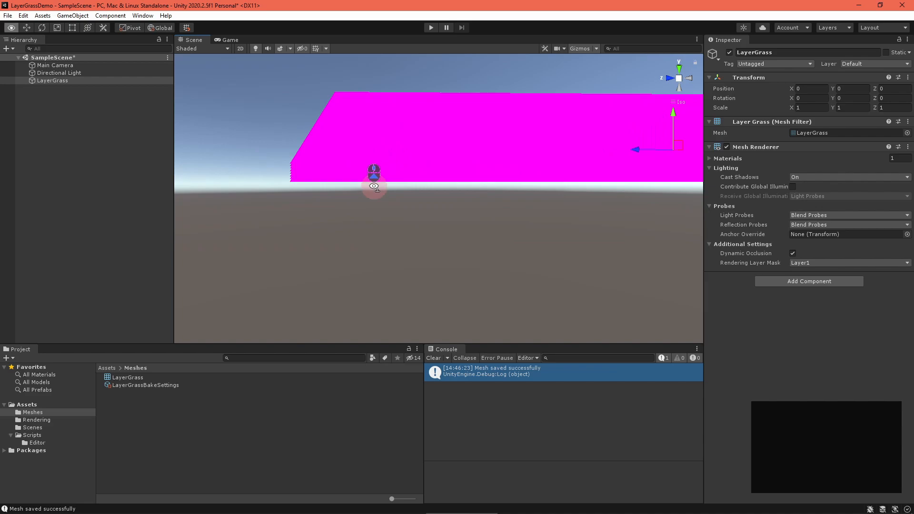
drag(374, 172, 451, 163)
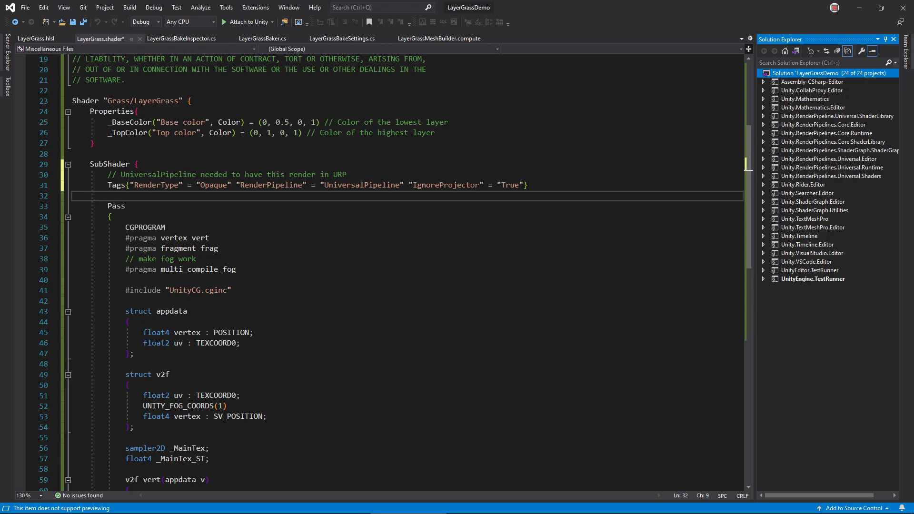
- Write the ForwardLit URP pass with Vertex/Fragment pragmas and an include of LayerGrass.hlsl
text(// Forward Lit Pass)
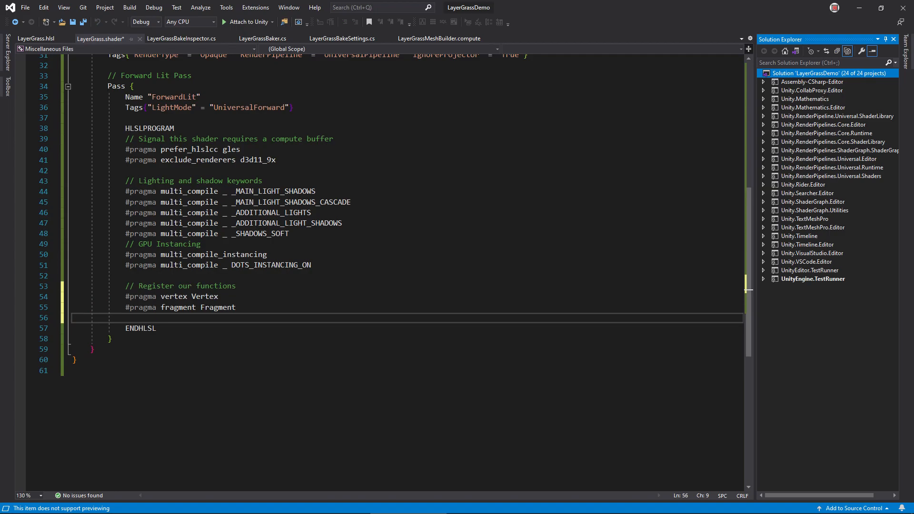
text(// Incude our logic file)
text(#include "LayerGrass.hlsl")
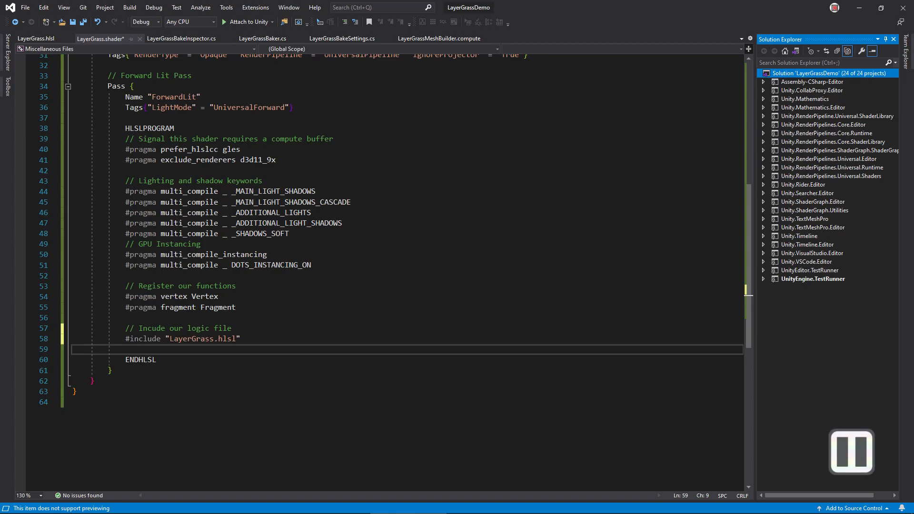
- In LayerGrass.hlsl, add the include guard, Lighting.hlsl and NMGLayerGrassHelpers.hlsl includes, and the vertex structs
click(30, 38)
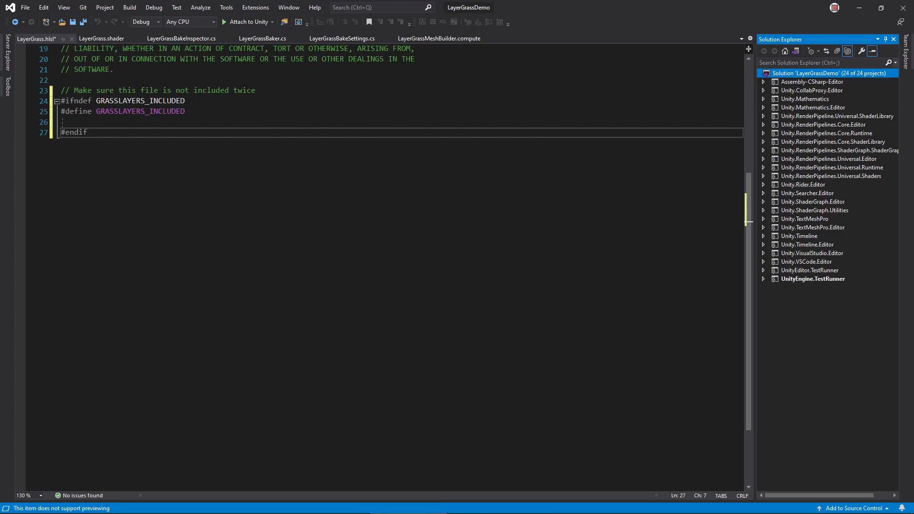
text(// Include some helper functions)
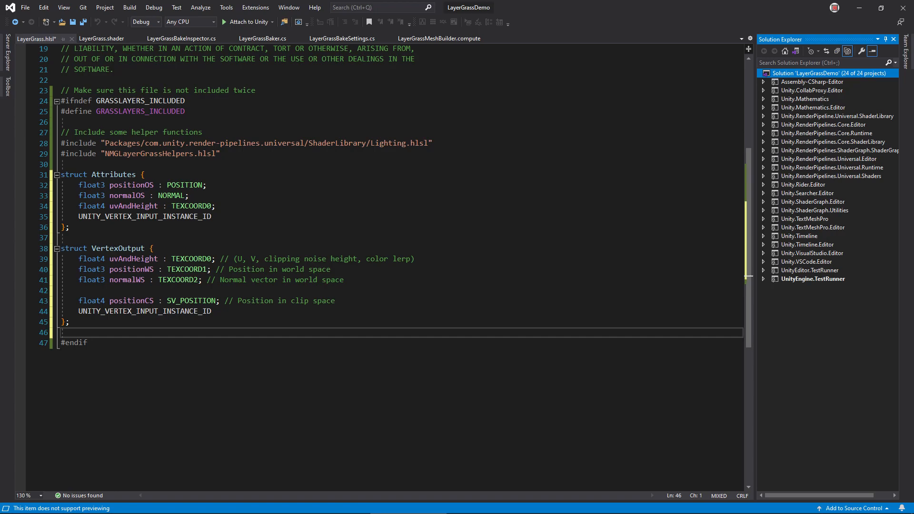
- Write the Vertex function computing world and clip positions plus a stub Fragment returning 0, reading layerHeight from uvAndHeight.w
text(// Properties)
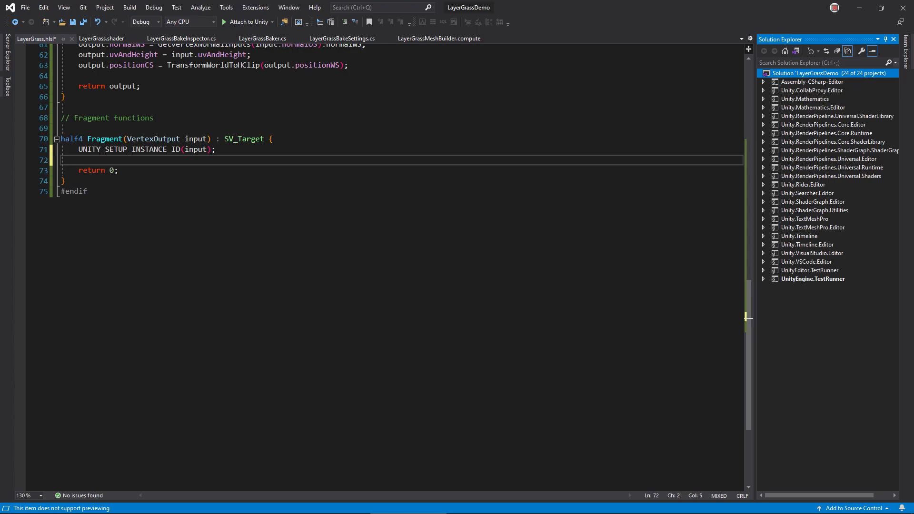
text(float layerHeight = input.uvAndHeight.w;)
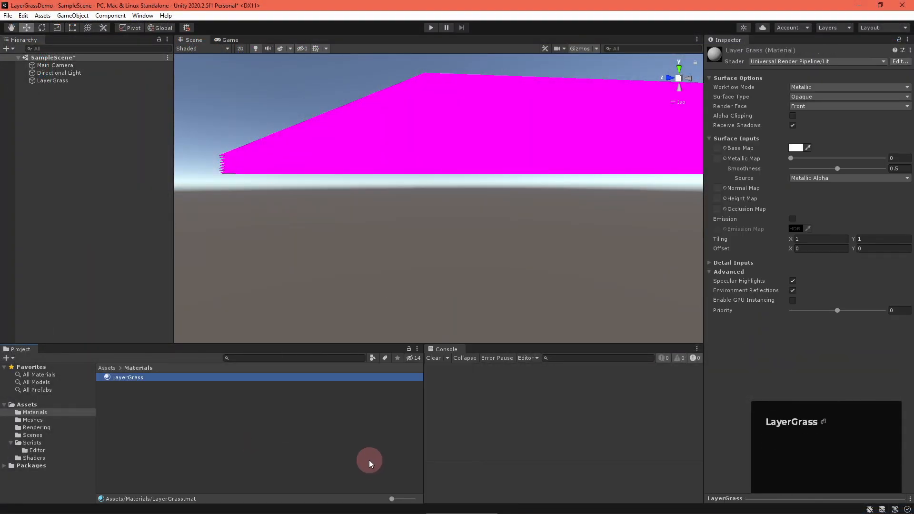
- Assign the Grass/LayerGrass shader to the LayerGrass material so the slab renders green
click(816, 61)
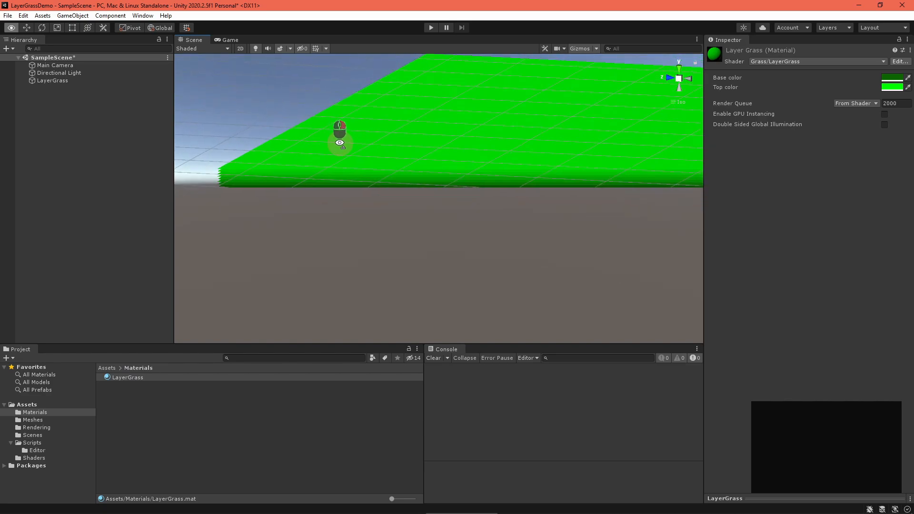
drag(340, 143, 396, 162)
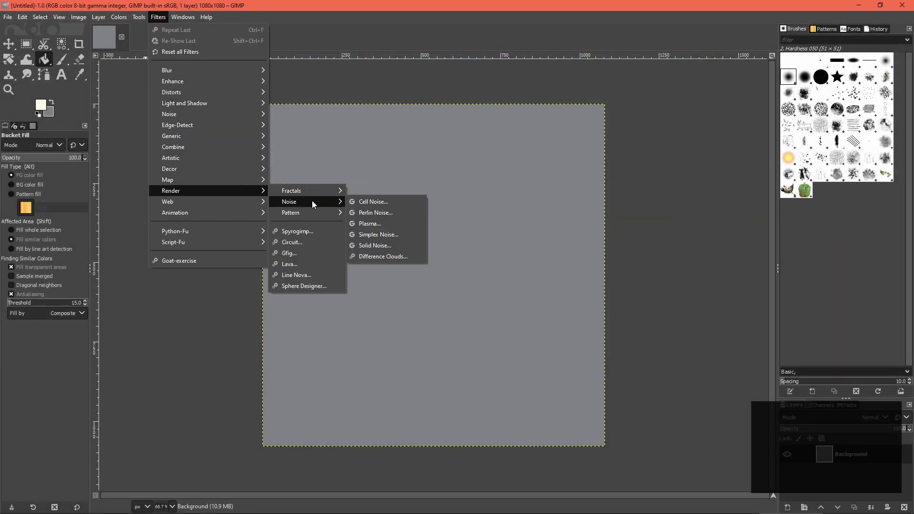
click(375, 246)
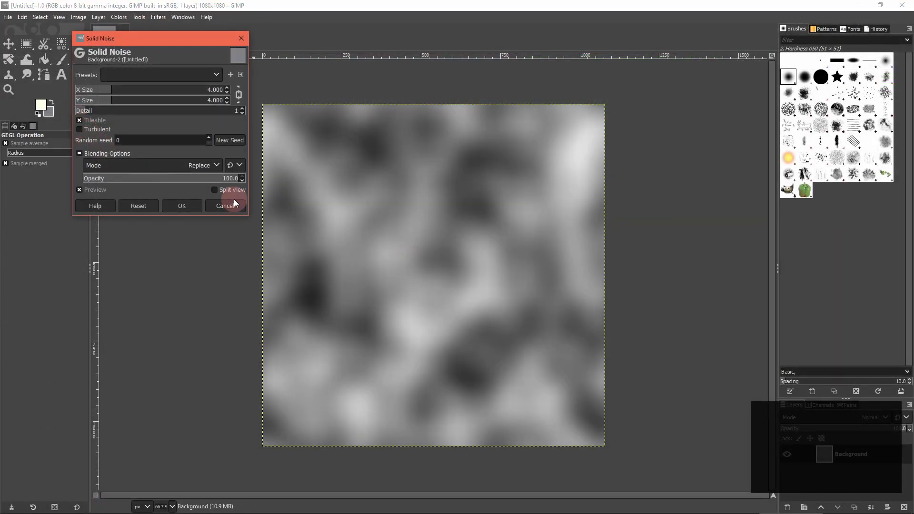
click(157, 17)
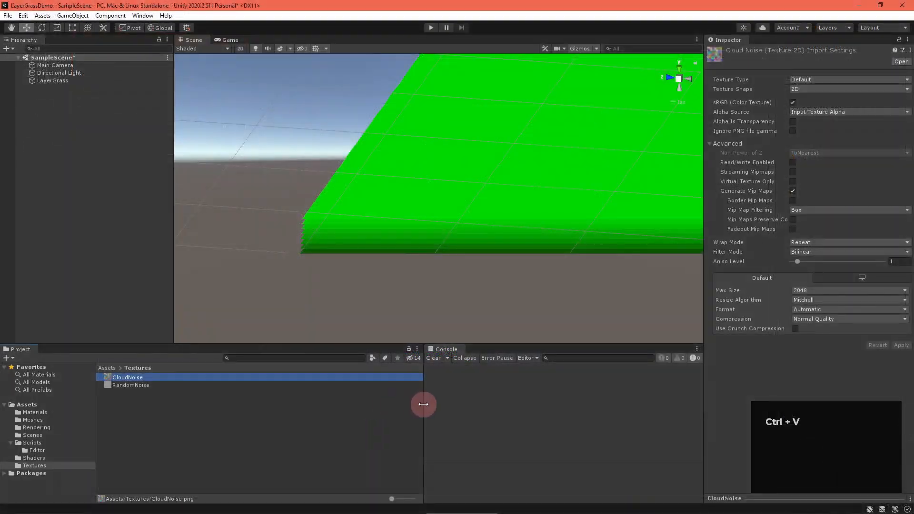
- Set the CloudNoise texture's Compression import setting to None
click(848, 319)
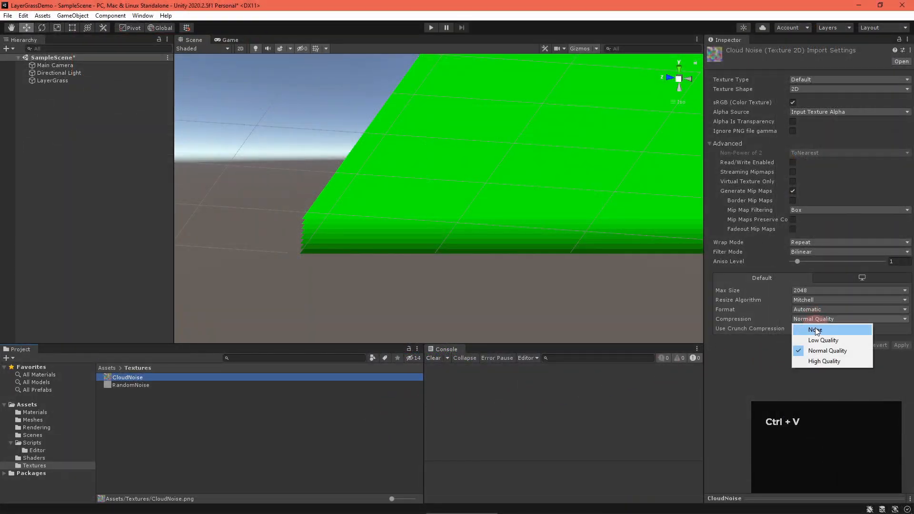
click(810, 330)
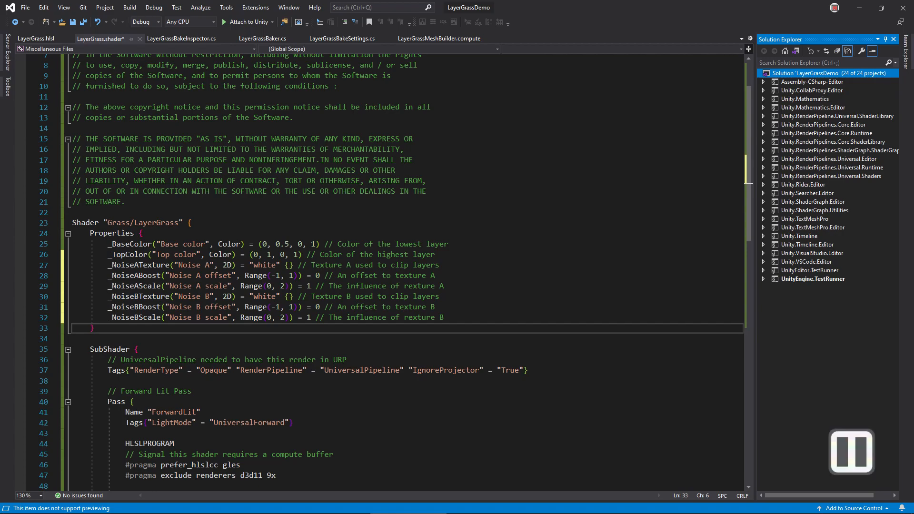
- Declare _NoiseATexture, _NoiseABoost, _NoiseAScale and matching Noise B properties in LayerGrass.shader
click(35, 38)
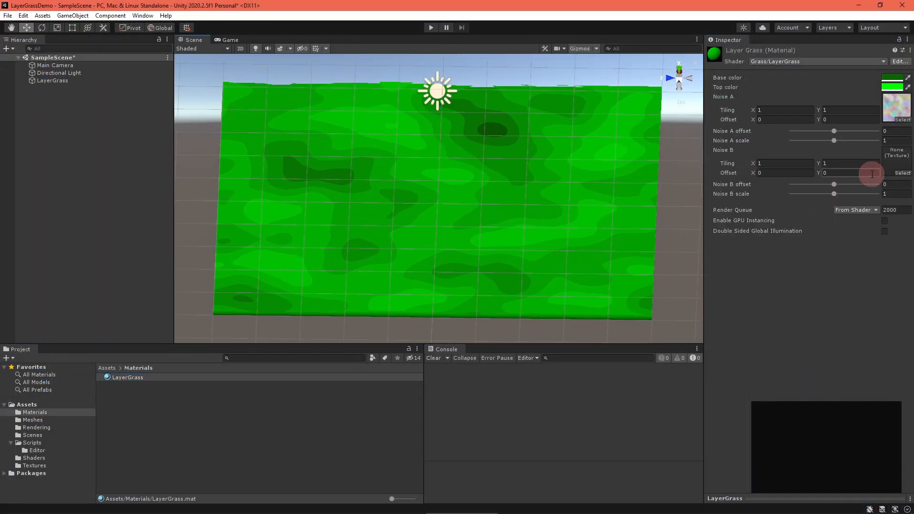
- Raise Noise B offset, lower Noise B scale, increase Noise A offset, reduce Noise A scale, and enter 0.1 tiling values
drag(832, 184, 840, 188)
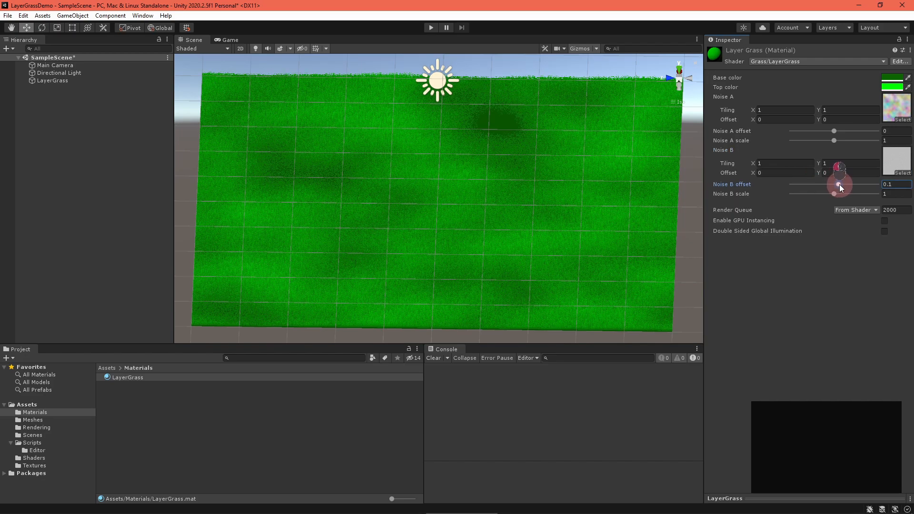
drag(840, 186, 851, 195)
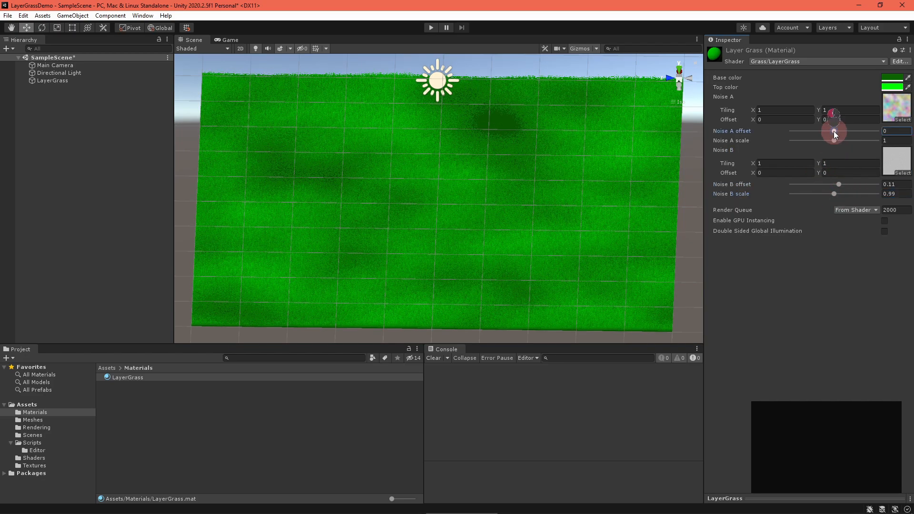
drag(834, 131, 824, 141)
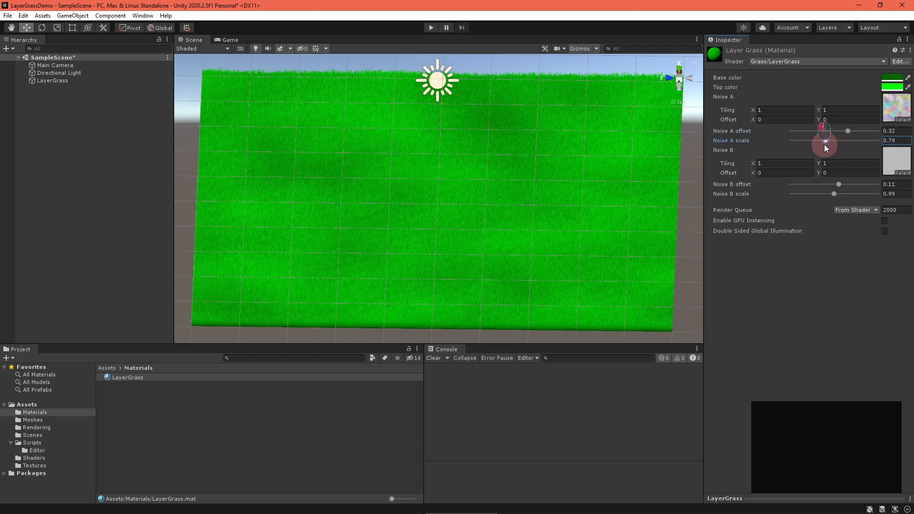
drag(823, 140, 815, 140)
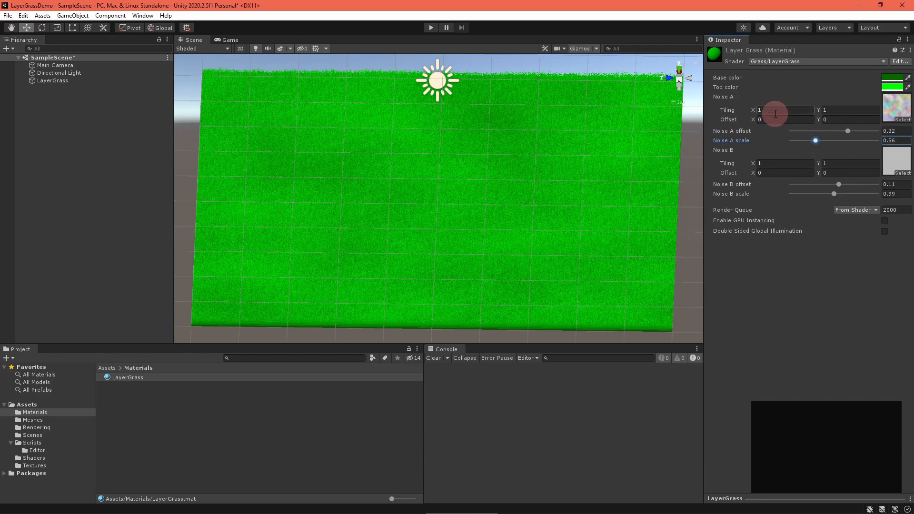
text(0.1)
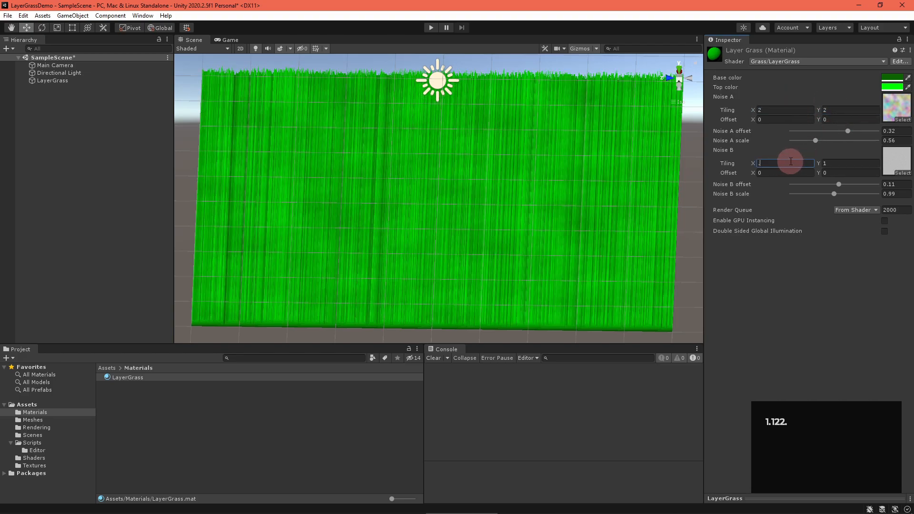
text(0.1)
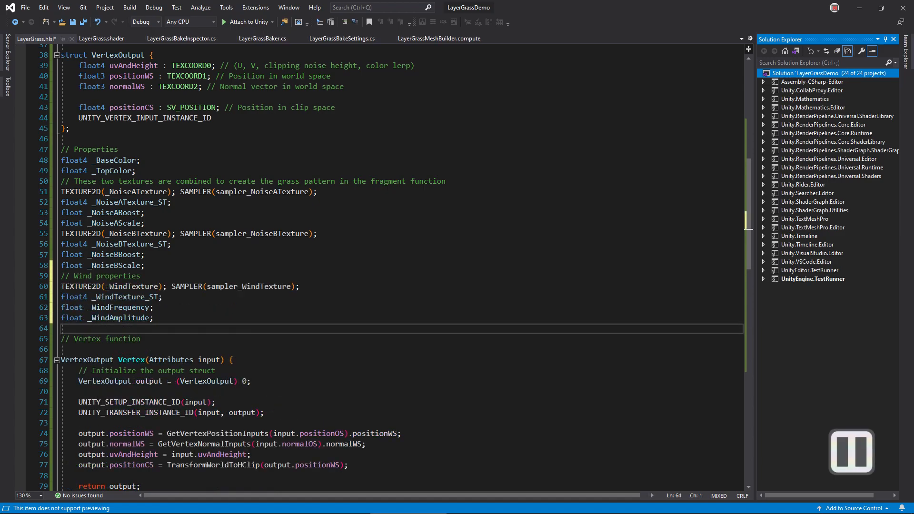
- Declare _WindTexture with sampler, _WindTexture_ST, _WindFrequency and _WindAmplitude in LayerGrass.hlsl
scroll(down, 3)
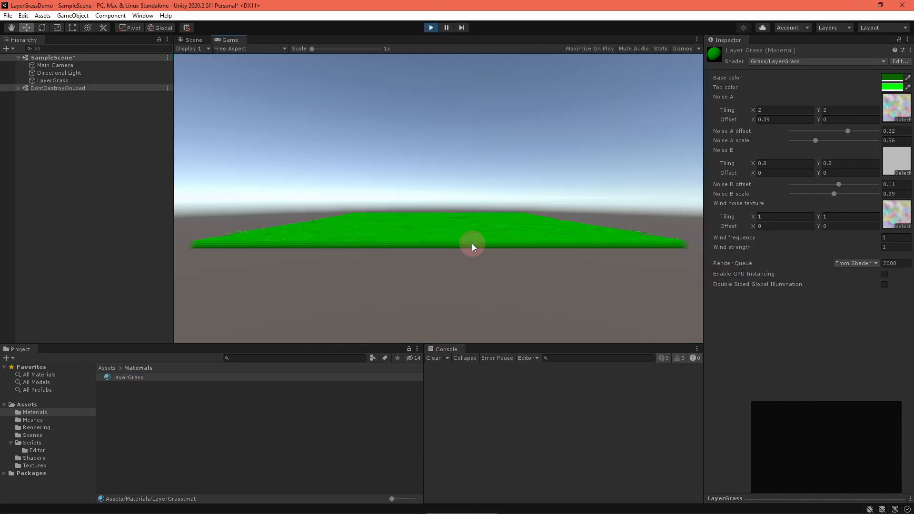
- View the grass plane in the Scene and turn wind strength down to 0.01 with frequency 0.1
click(193, 40)
text(0.01)
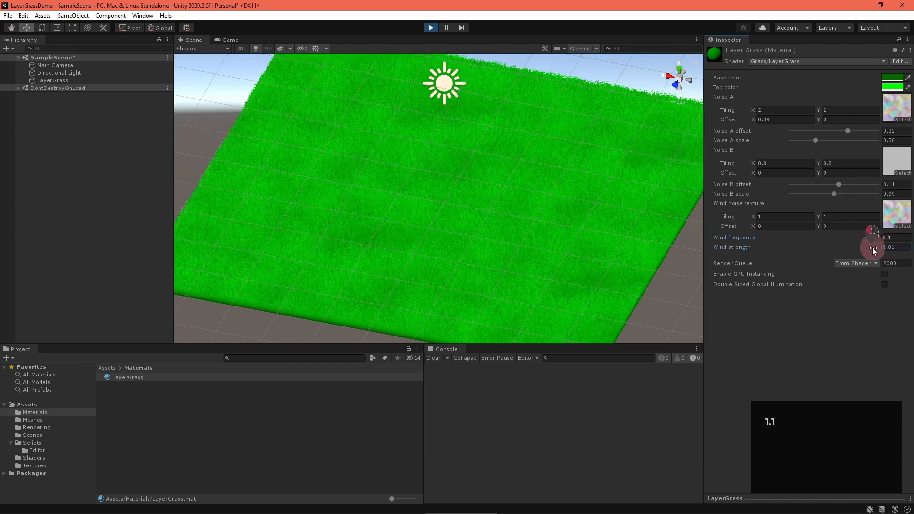
click(889, 247)
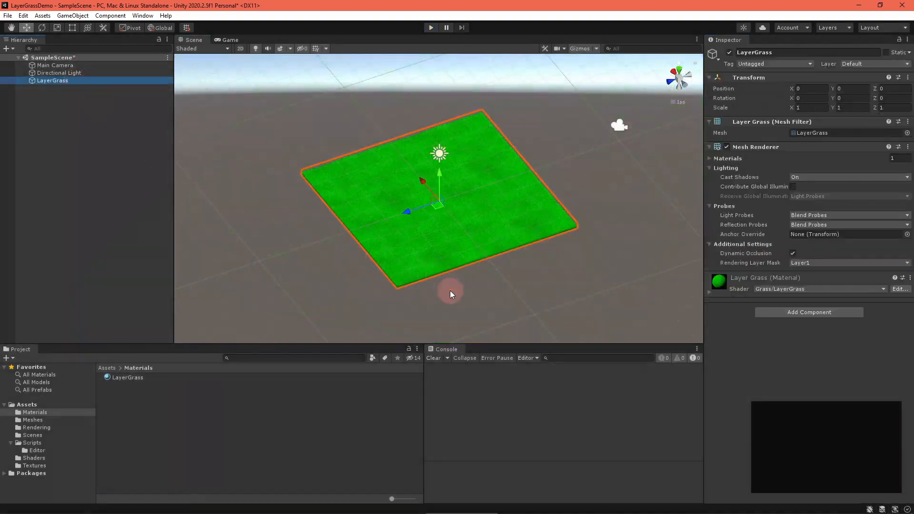
- Duplicate the LayerGrass plane into side-by-side copies and run the scene to watch the field
key(ctrl+d)
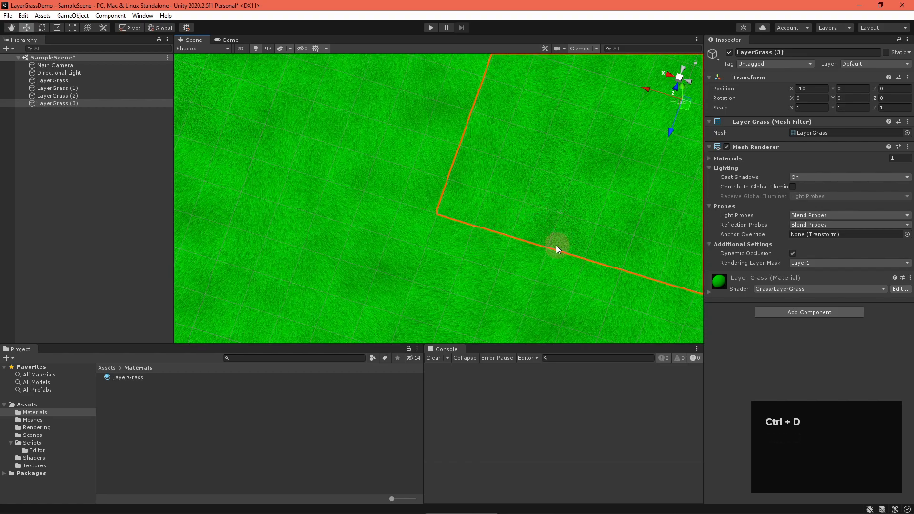
click(430, 28)
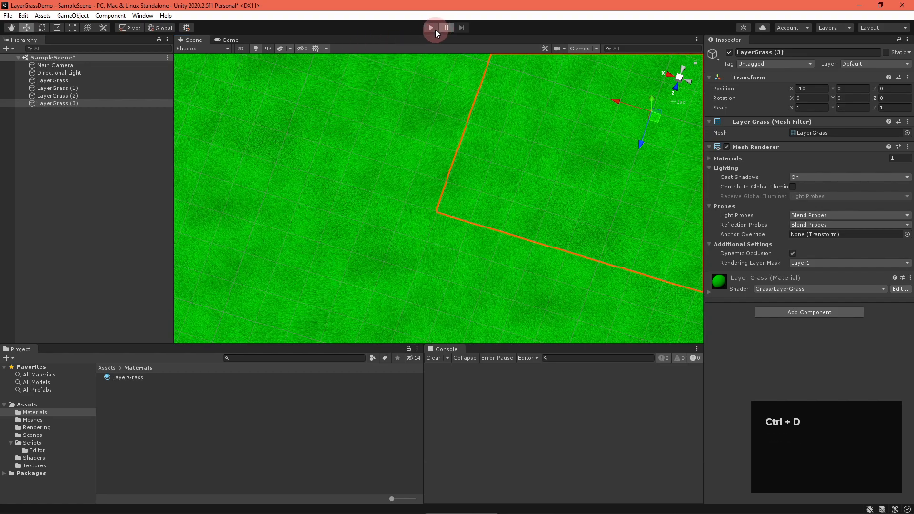
click(430, 27)
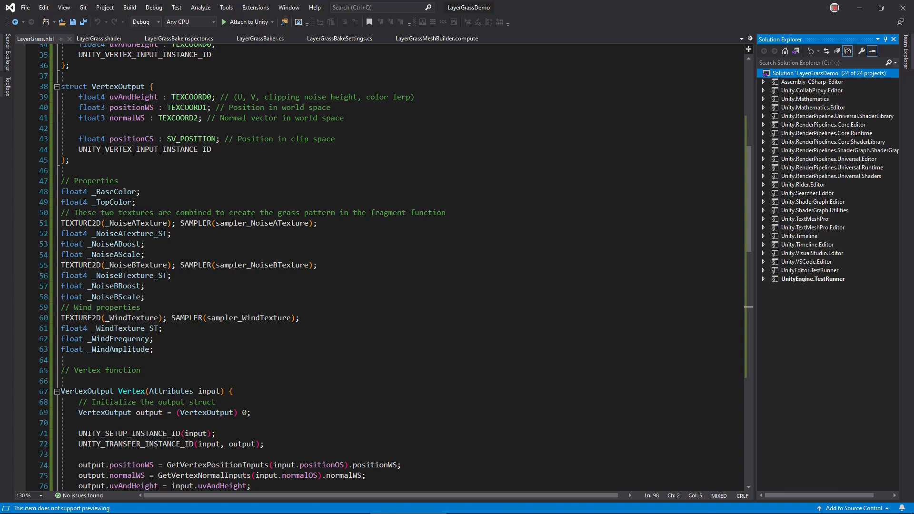
- Add float _WorldPositionUVScale and an #ifdef USE_WORLD_POSITION_AS_UV branch in the Fragment function
text(float _WorldPositionUVScale;)
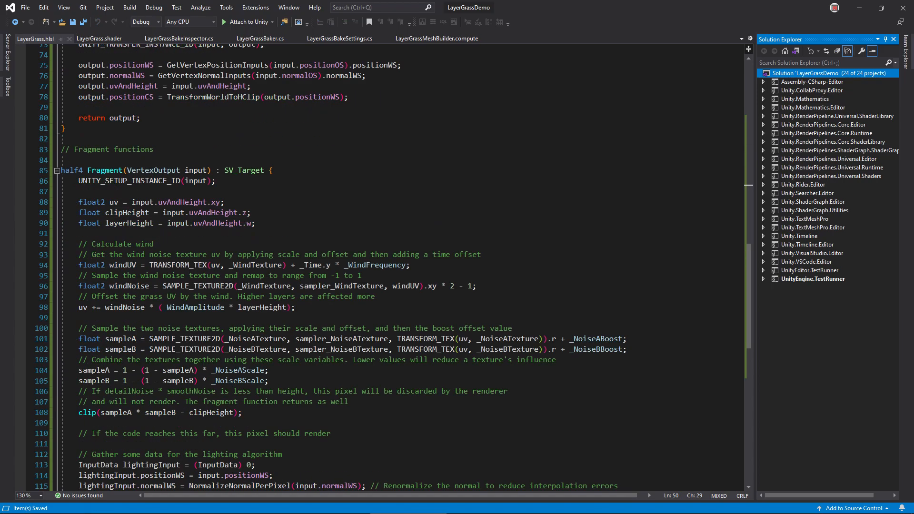
text(#ifdef USE_WORLD_POSITION_AS_UV)
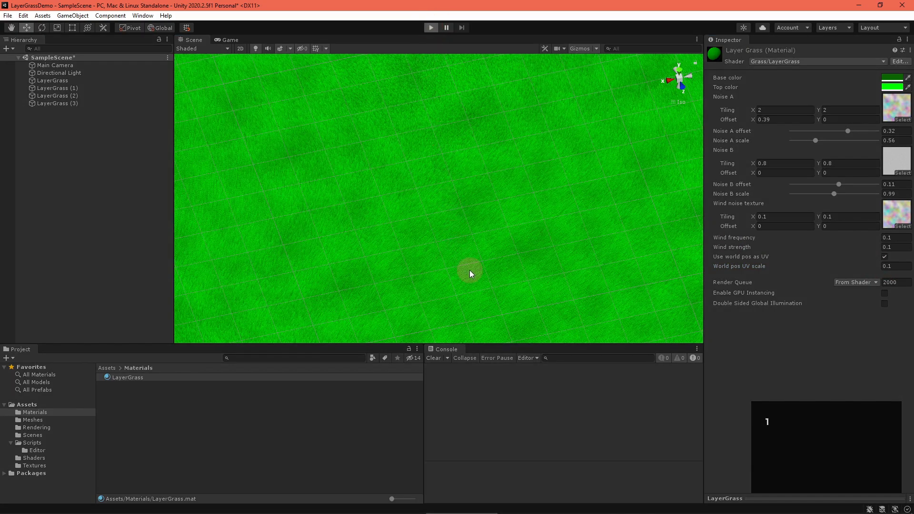
- Show the world-space-UV planes as one seamless field and move the LayerGrassSphere across it
click(430, 28)
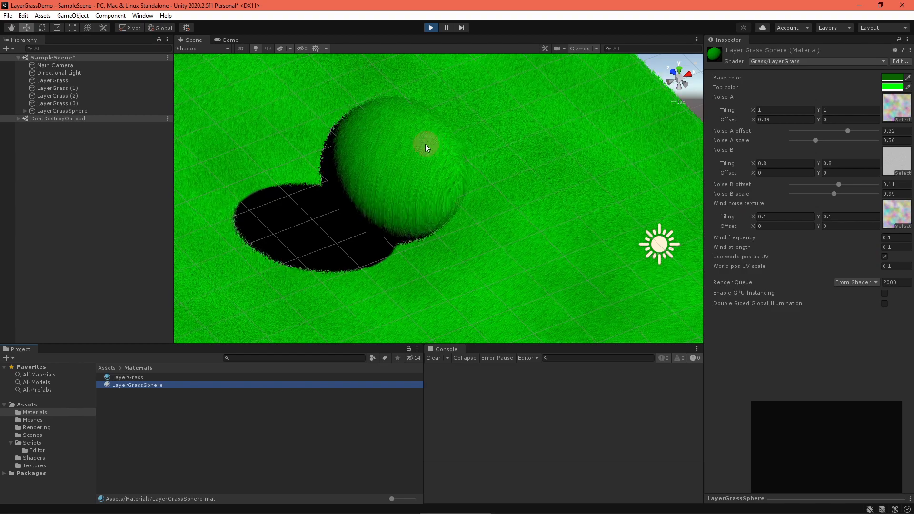
click(62, 111)
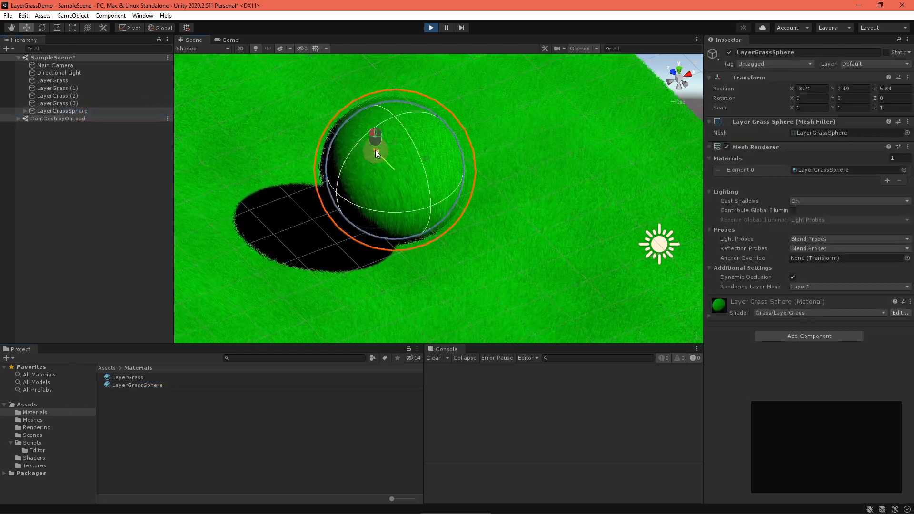
drag(376, 154, 390, 192)
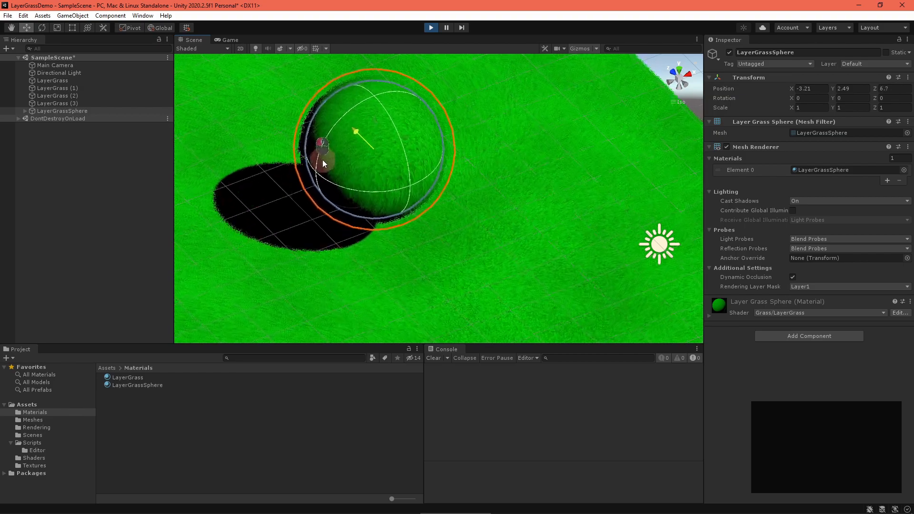
click(137, 385)
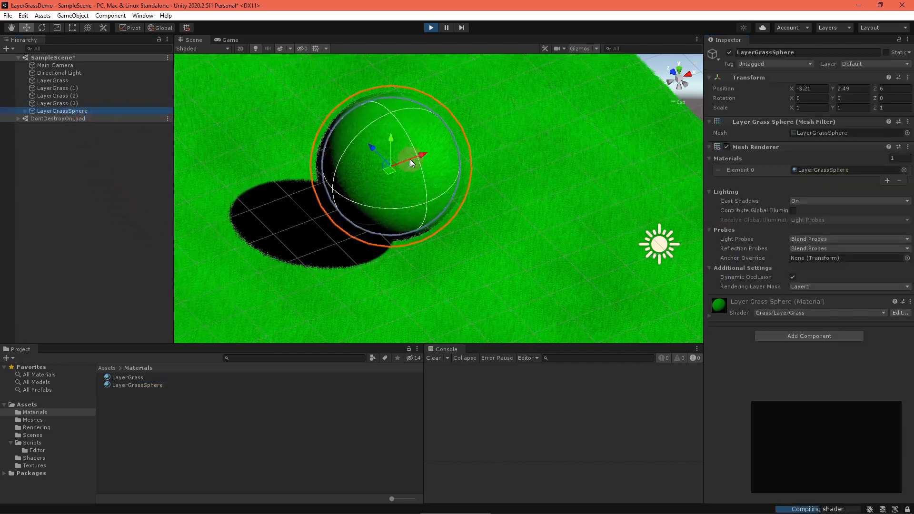
- Slide the sphere to other spots on the grass and select its LayerGrassSphere material
drag(414, 157, 478, 151)
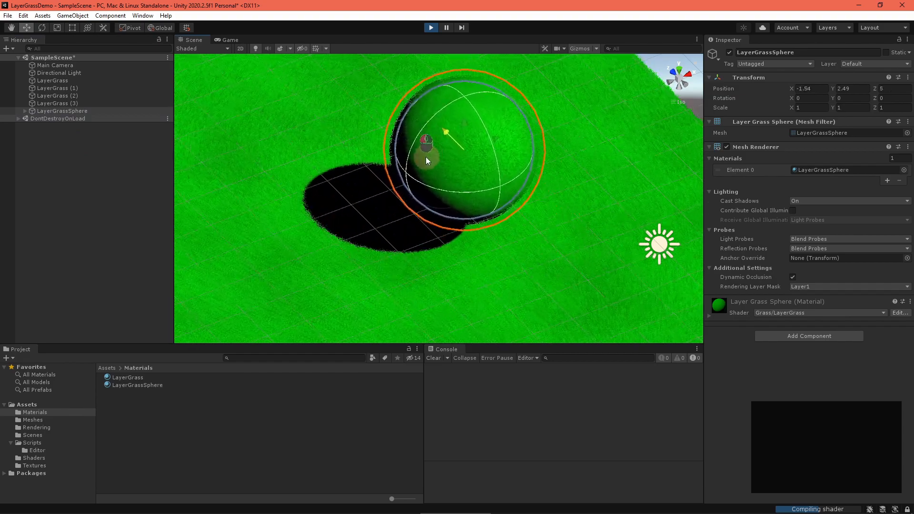
drag(426, 145, 390, 181)
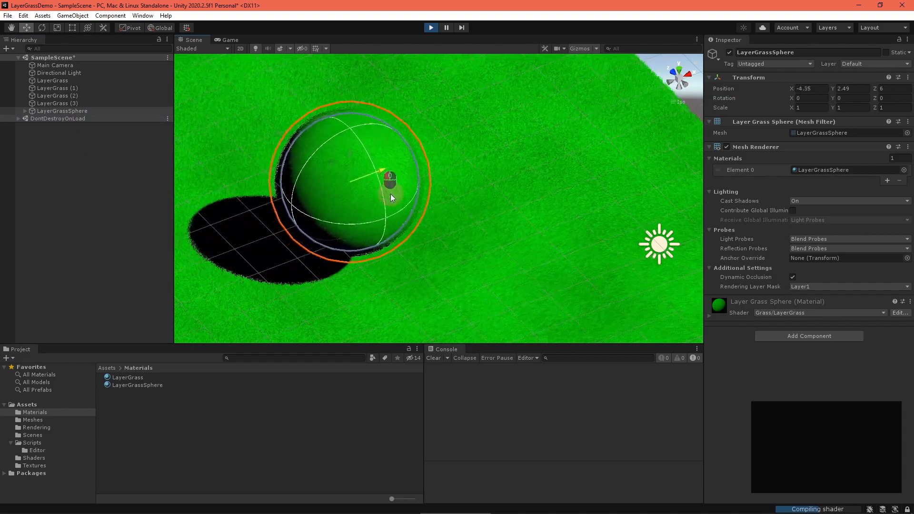
click(137, 385)
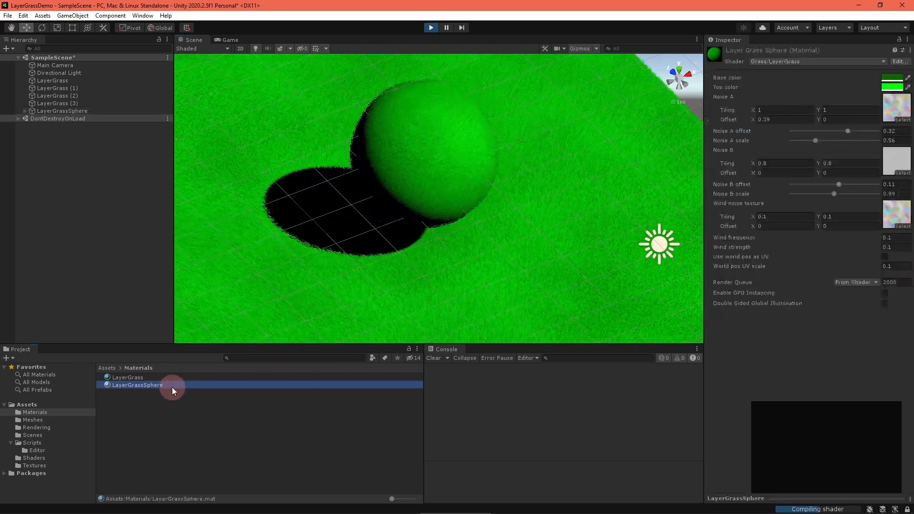